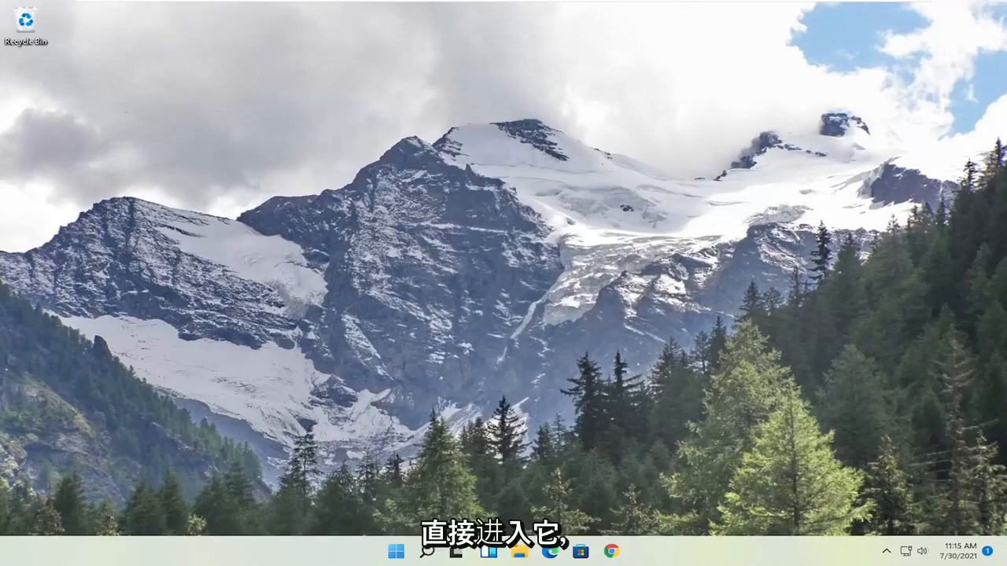
Search Start for cmd and launch Command Prompt as administrator, approving the UAC prompt
{"action": "left_click", "coordinate": [390, 549]}
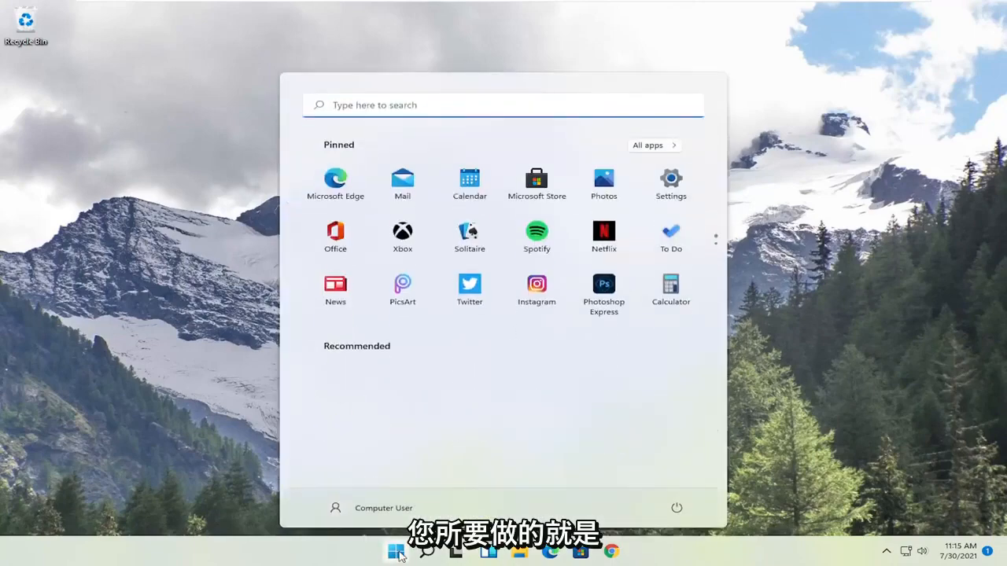
{"action": "type", "text": "cmd"}
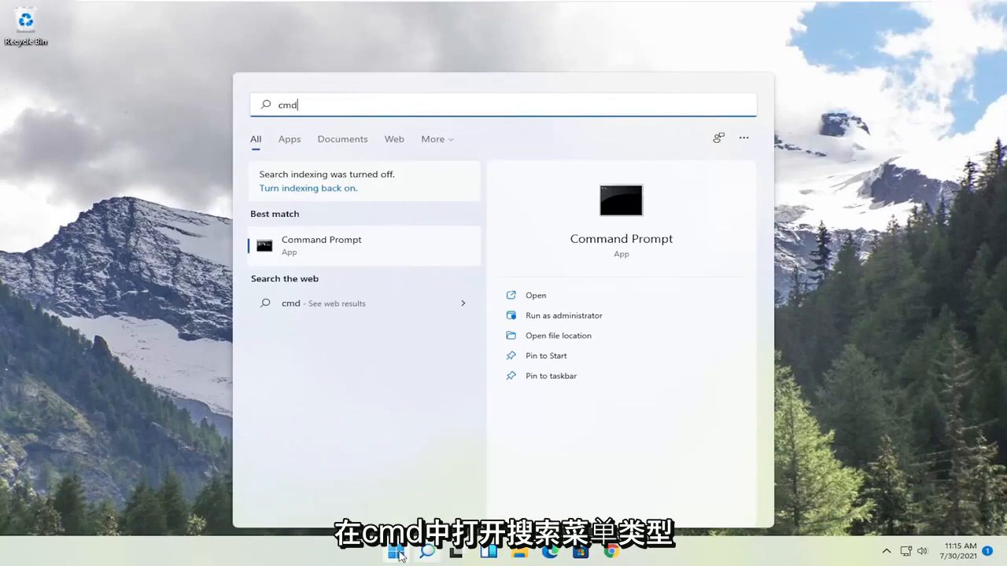
{"action": "mouse_move", "coordinate": [314, 249]}
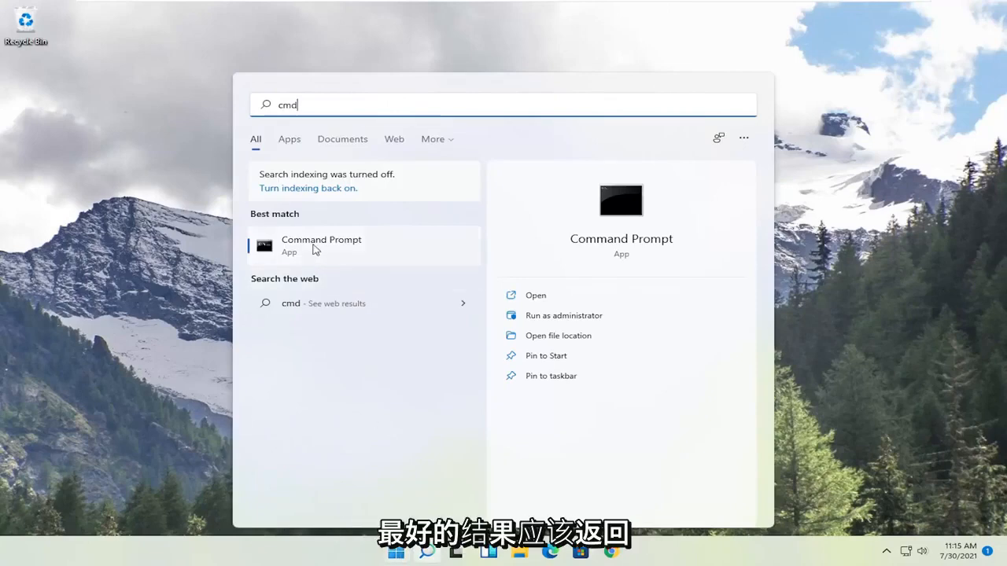
{"action": "right_click", "coordinate": [317, 246]}
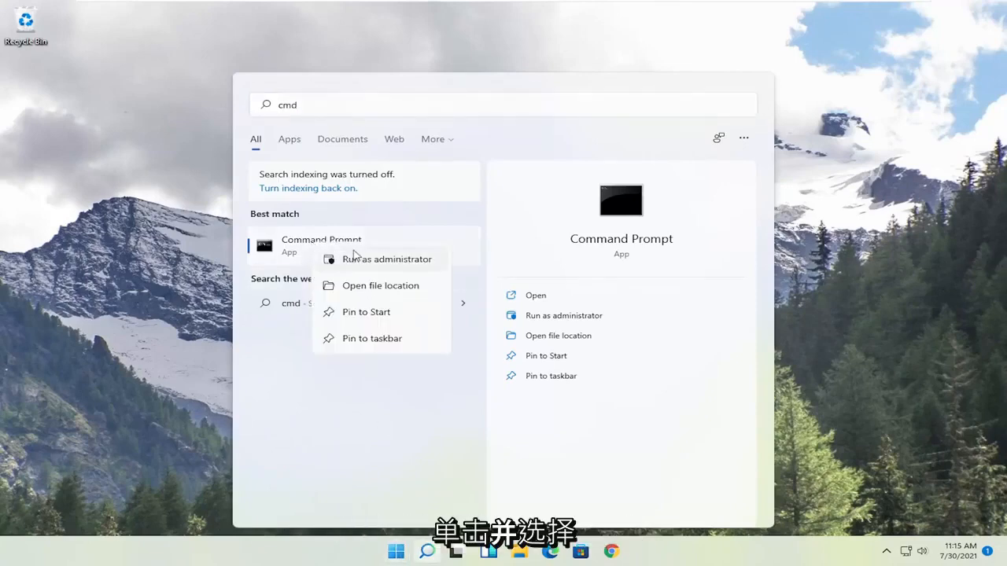
{"action": "left_click", "coordinate": [386, 259]}
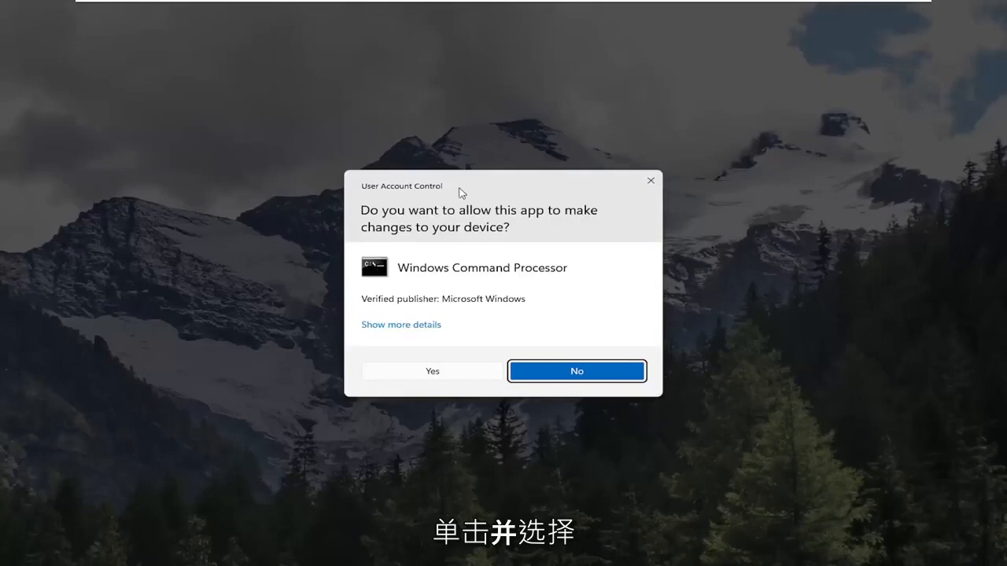
{"action": "mouse_move", "coordinate": [436, 381]}
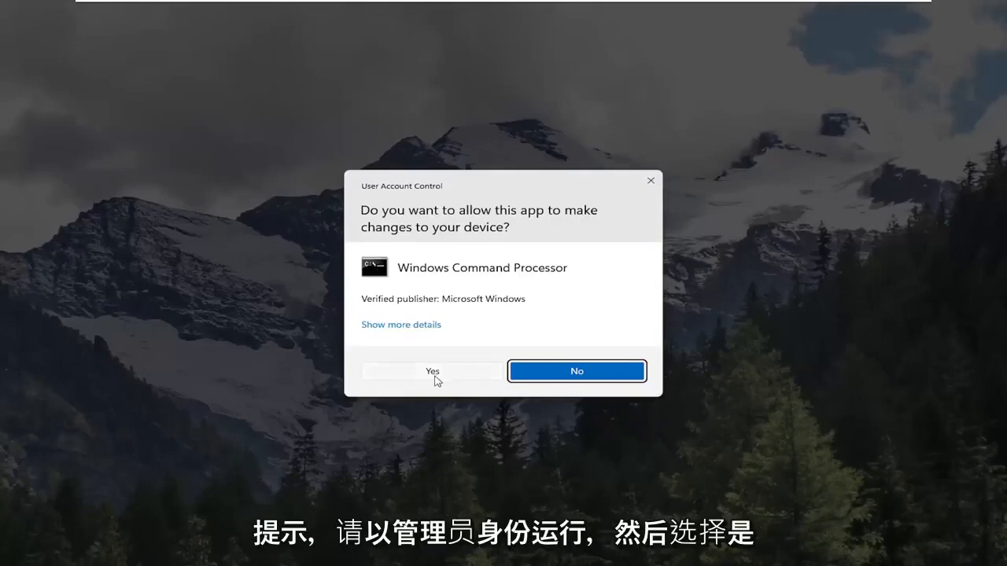
{"action": "left_click", "coordinate": [432, 371]}
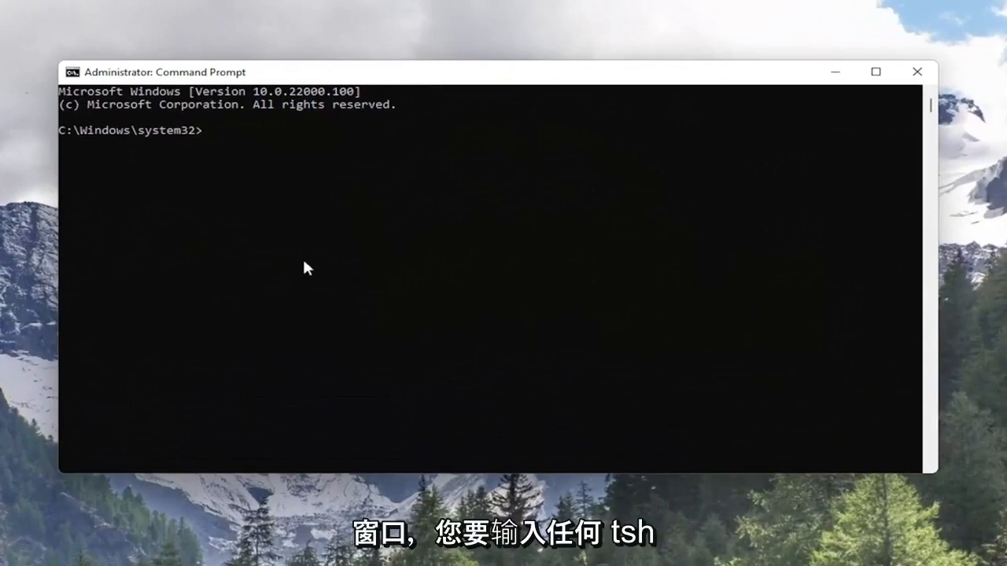
Run 'netsh winsock reset' in the administrator Command Prompt
{"action": "type", "text": "netsh"}
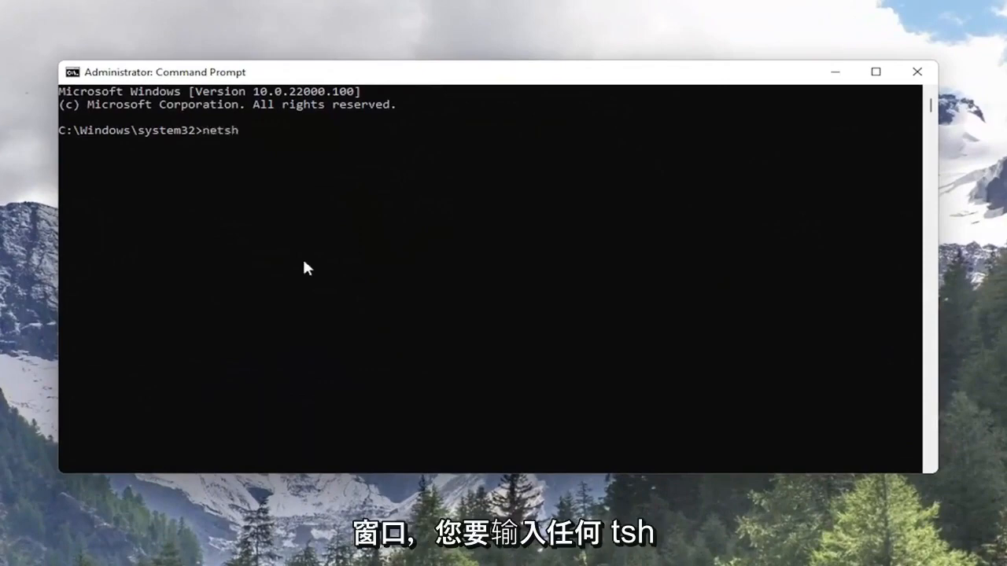
{"action": "type", "text": "winso"}
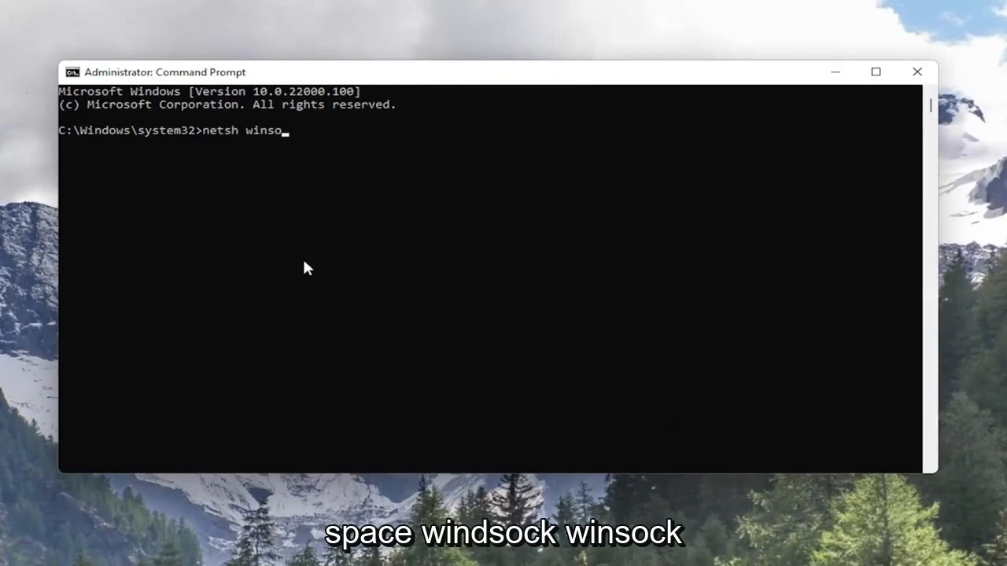
{"action": "type", "text": "ck reset"}
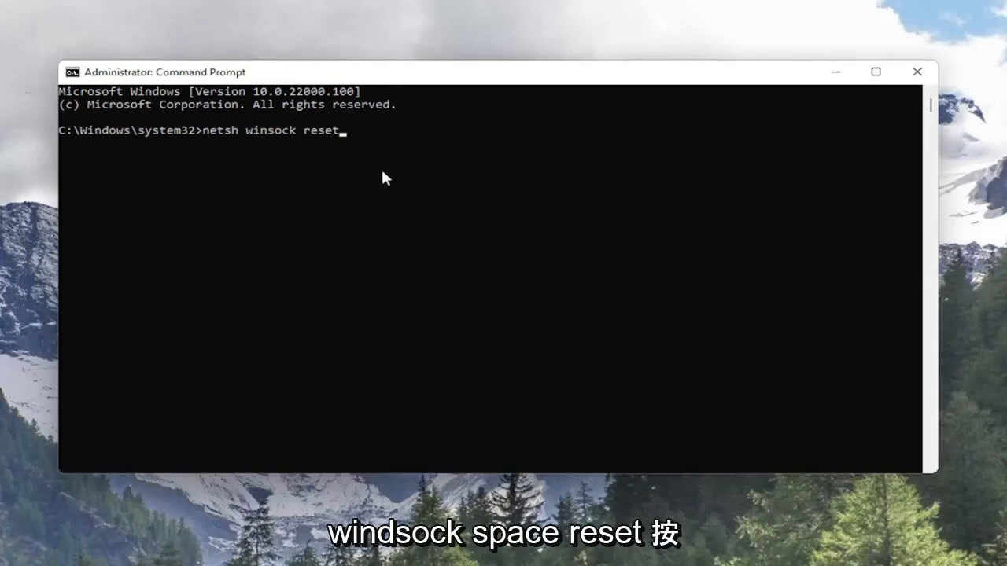
{"action": "key", "text": "Enter"}
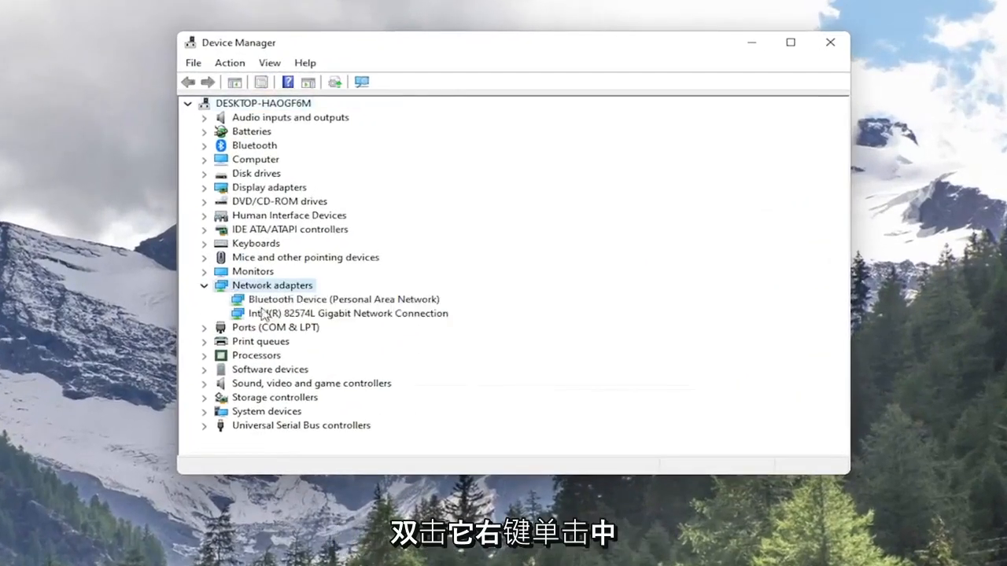
Uninstall the Intel(R) 82574L Gigabit Network Connection device and confirm the removal
{"action": "right_click", "coordinate": [349, 313]}
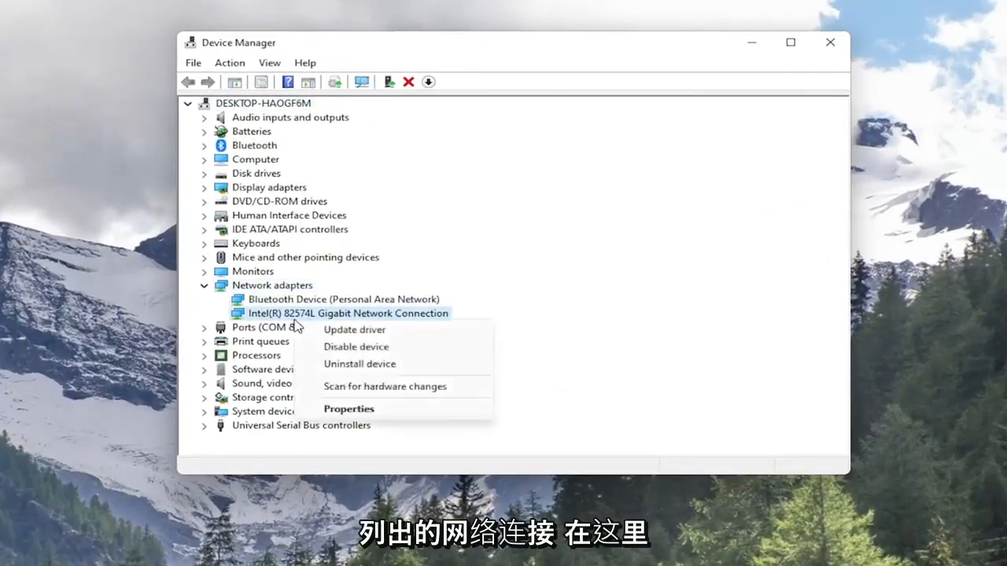
{"action": "left_click", "coordinate": [359, 364]}
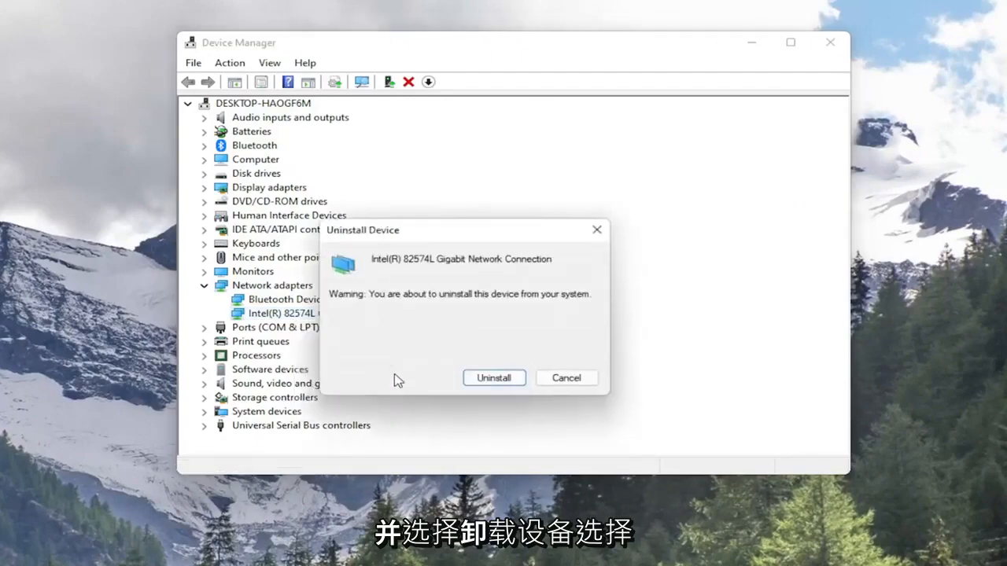
{"action": "left_click", "coordinate": [494, 377]}
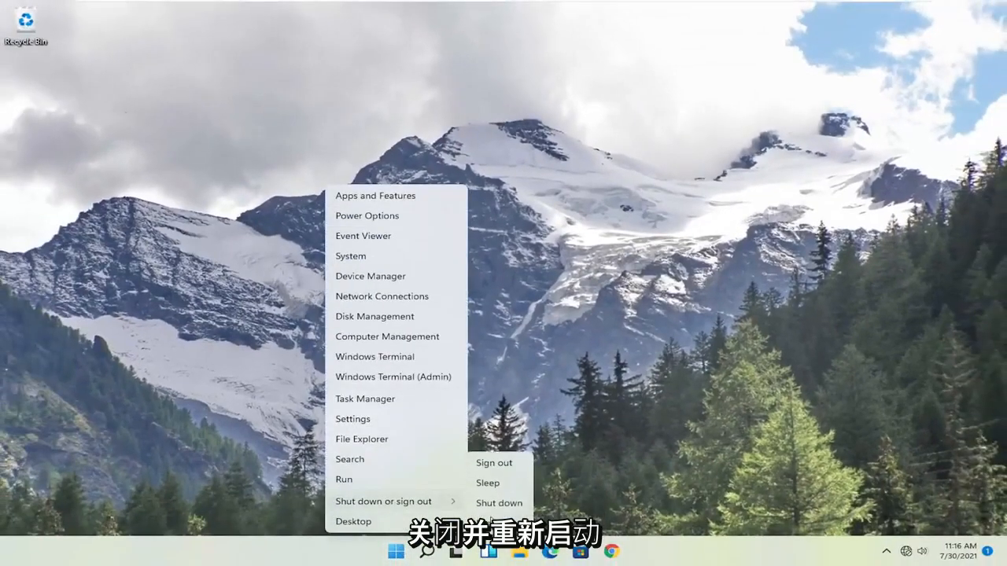
Choose Restart from the shutdown options to reboot the computer
{"action": "left_click", "coordinate": [498, 503]}
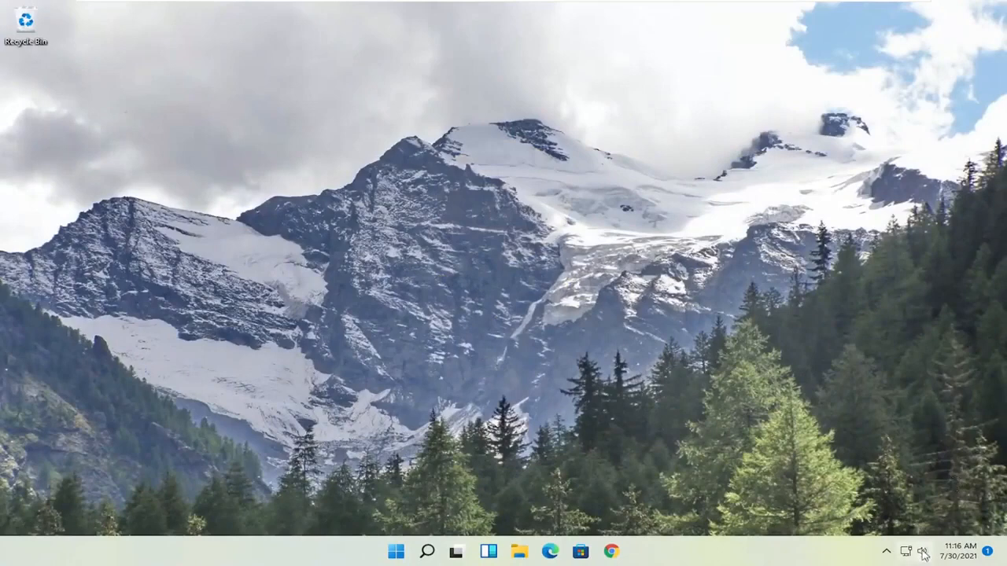
Search 'settings' from the Start menu and launch the Settings app
{"action": "left_click", "coordinate": [921, 547]}
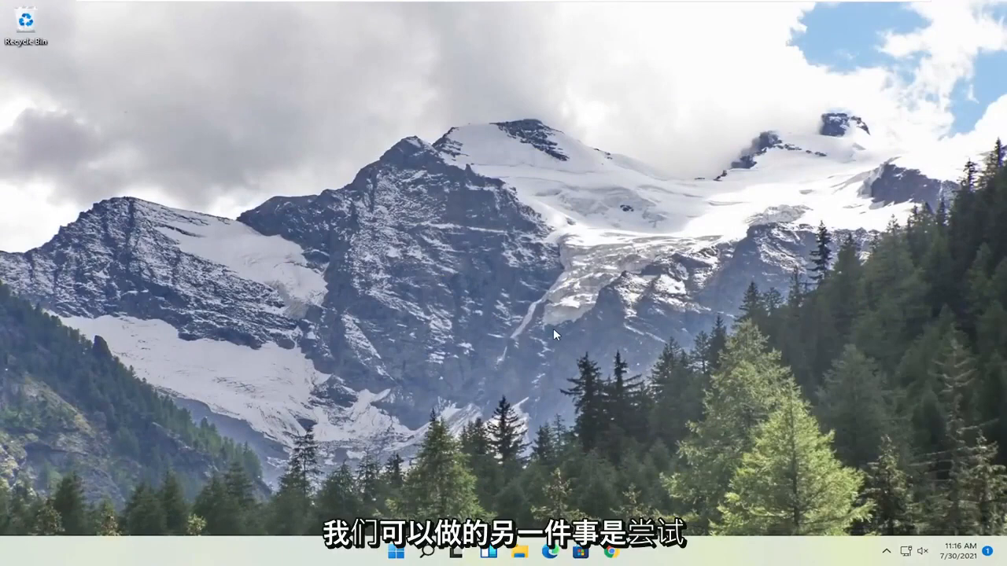
{"action": "left_click", "coordinate": [556, 336]}
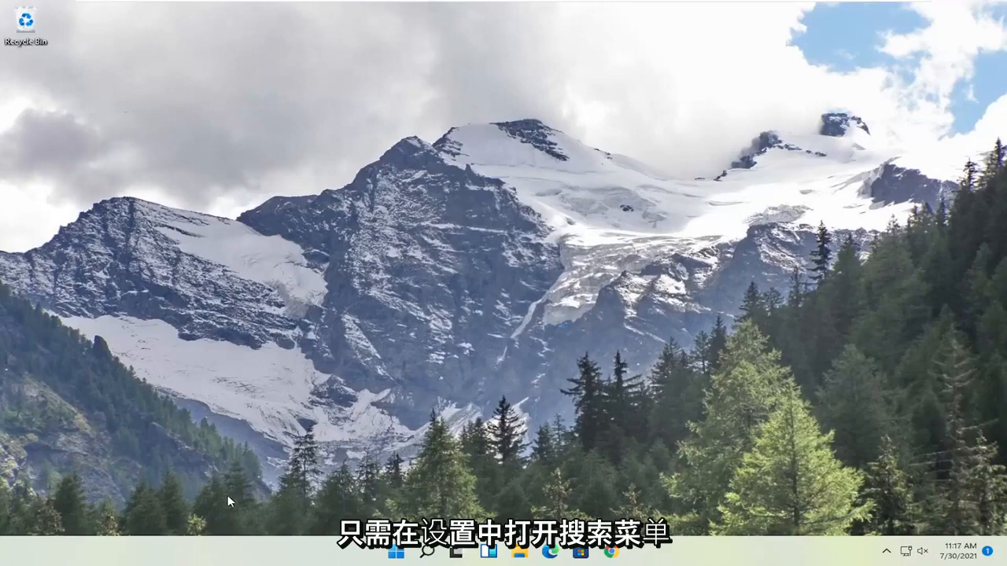
{"action": "left_click", "coordinate": [398, 560]}
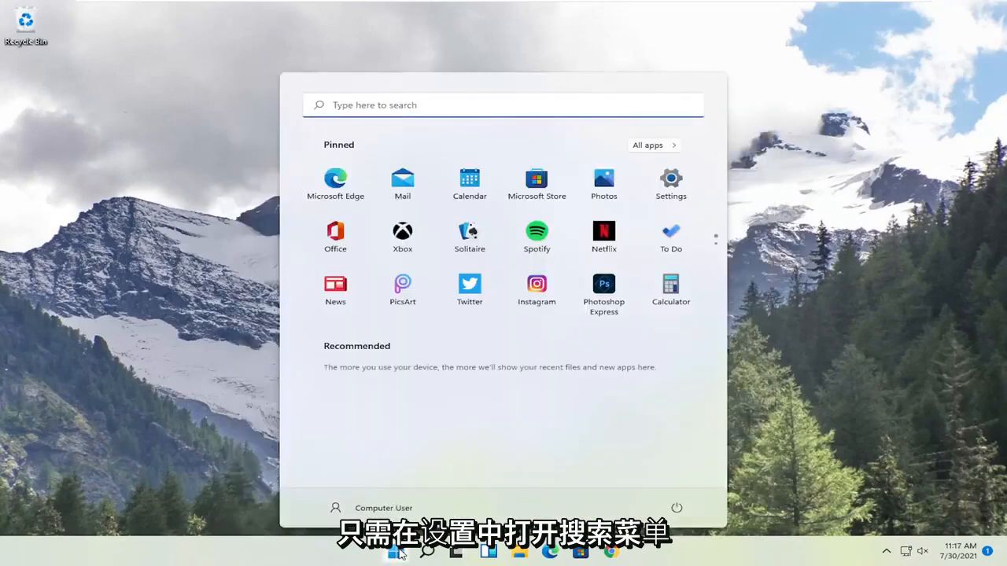
{"action": "type", "text": "settings"}
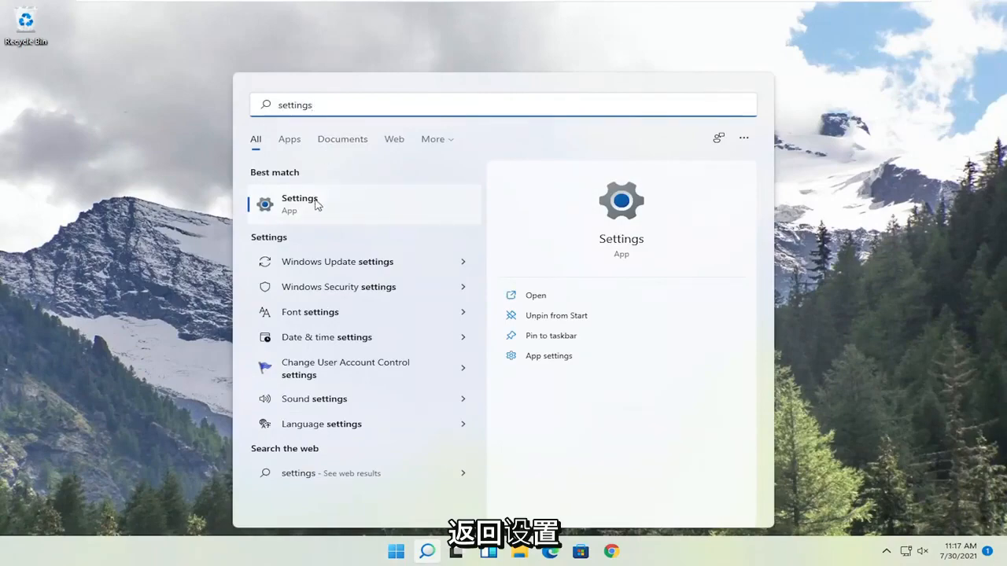
{"action": "left_click", "coordinate": [299, 203]}
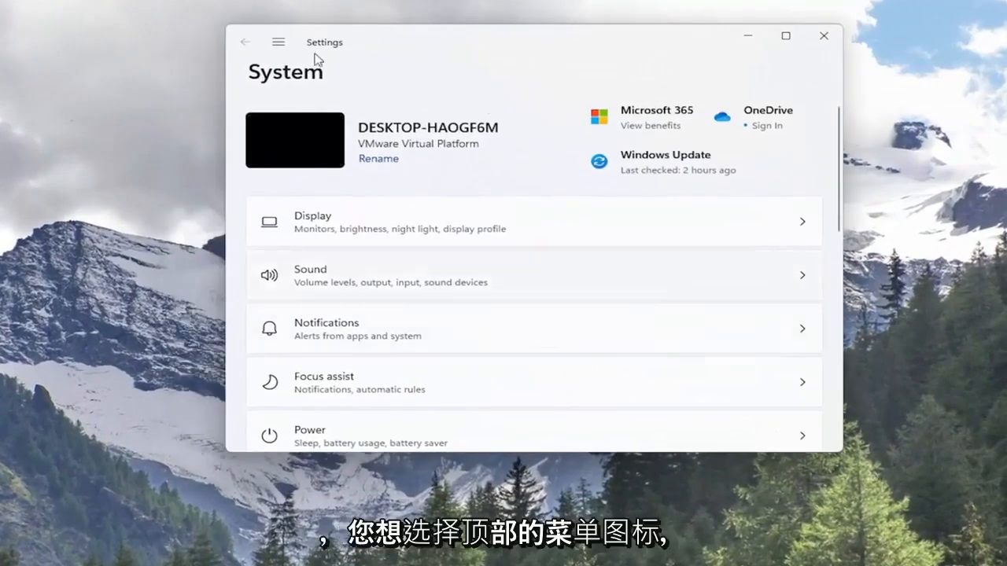
Navigate through Network & internet's Advanced network settings to the Network reset page
{"action": "left_click", "coordinate": [278, 43]}
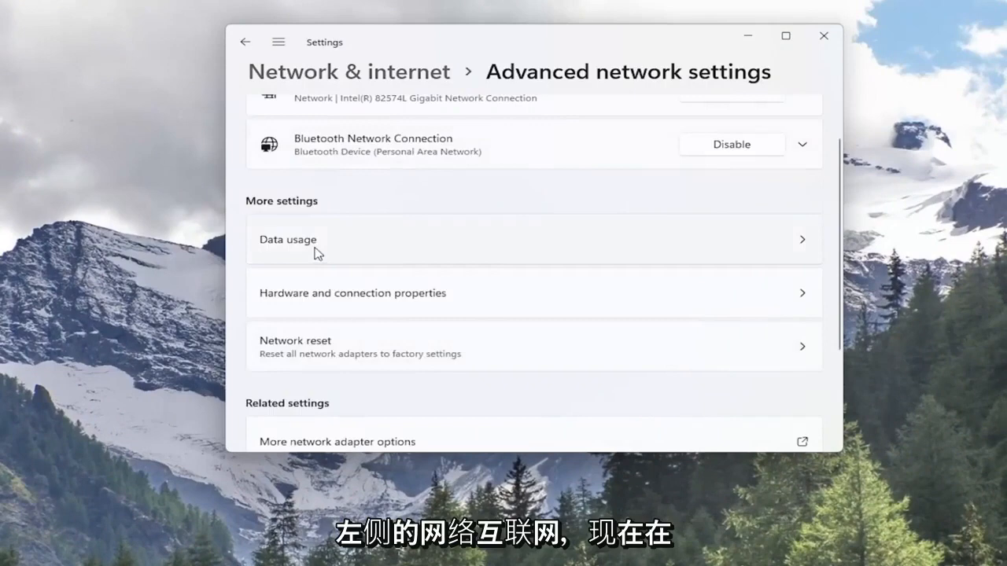
{"action": "mouse_move", "coordinate": [329, 362]}
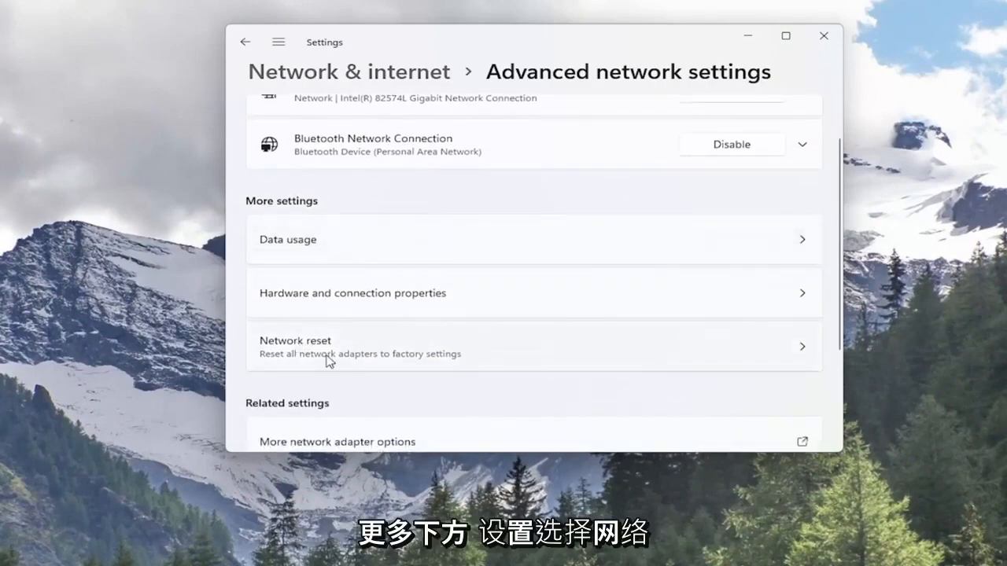
{"action": "mouse_move", "coordinate": [367, 367]}
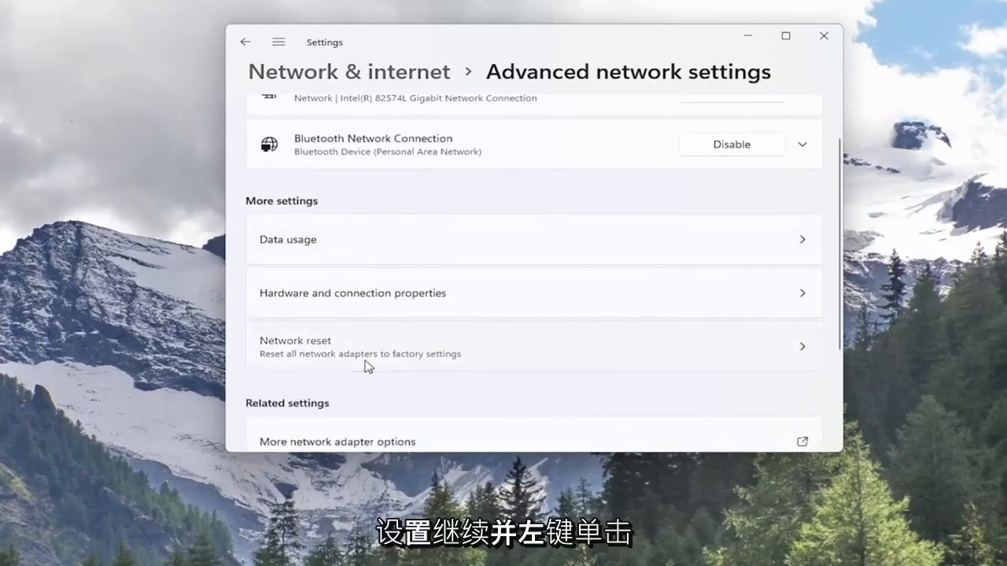
{"action": "left_click", "coordinate": [525, 346]}
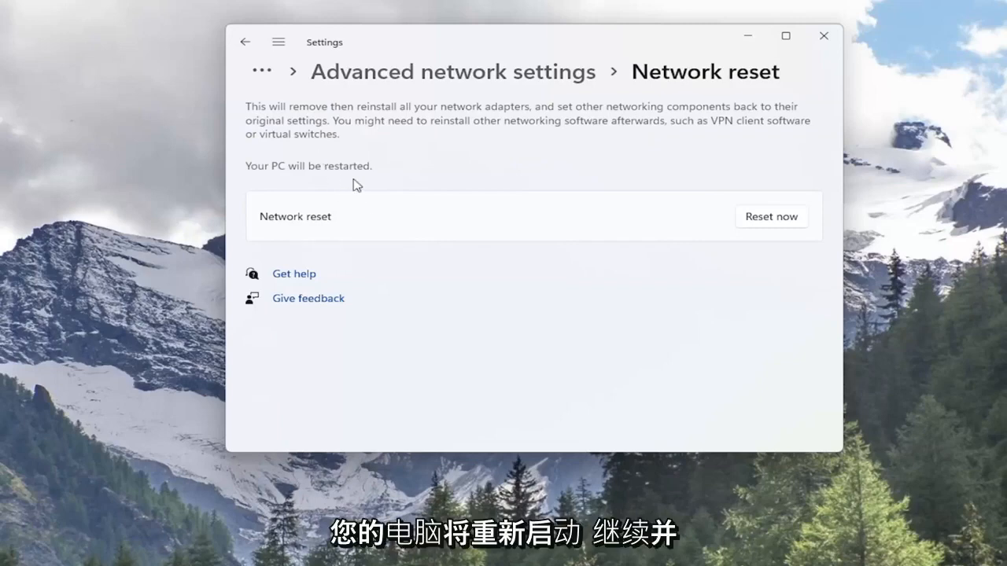
{"action": "mouse_move", "coordinate": [774, 226]}
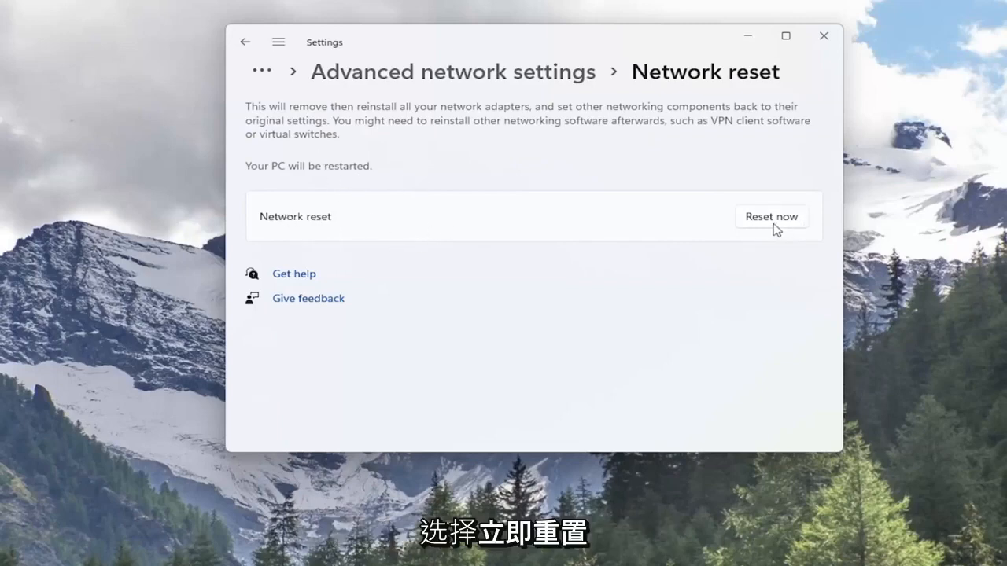
Confirm Reset now for all network adapters and dismiss the five-minute sign-out notice
{"action": "left_click", "coordinate": [772, 217]}
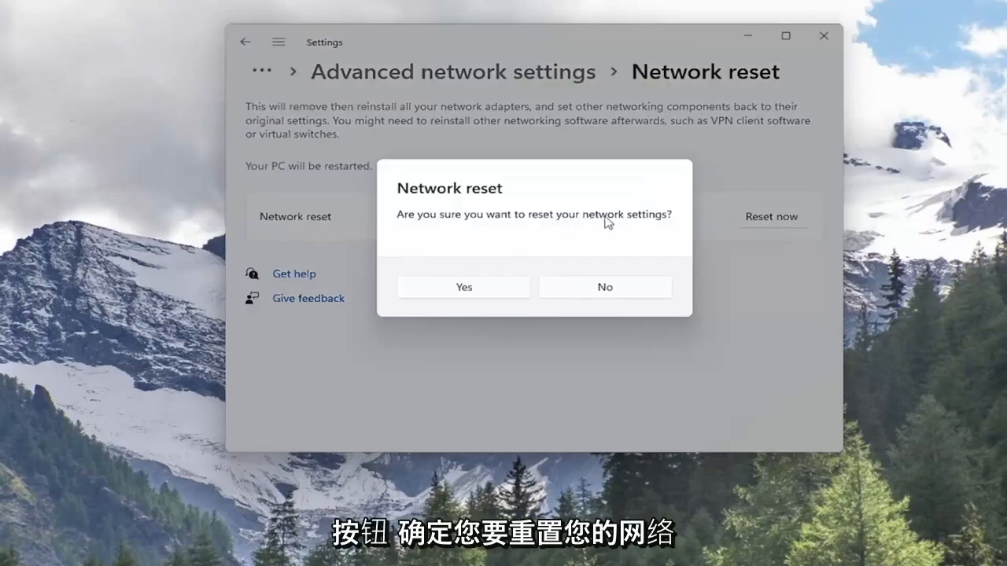
{"action": "mouse_move", "coordinate": [486, 300]}
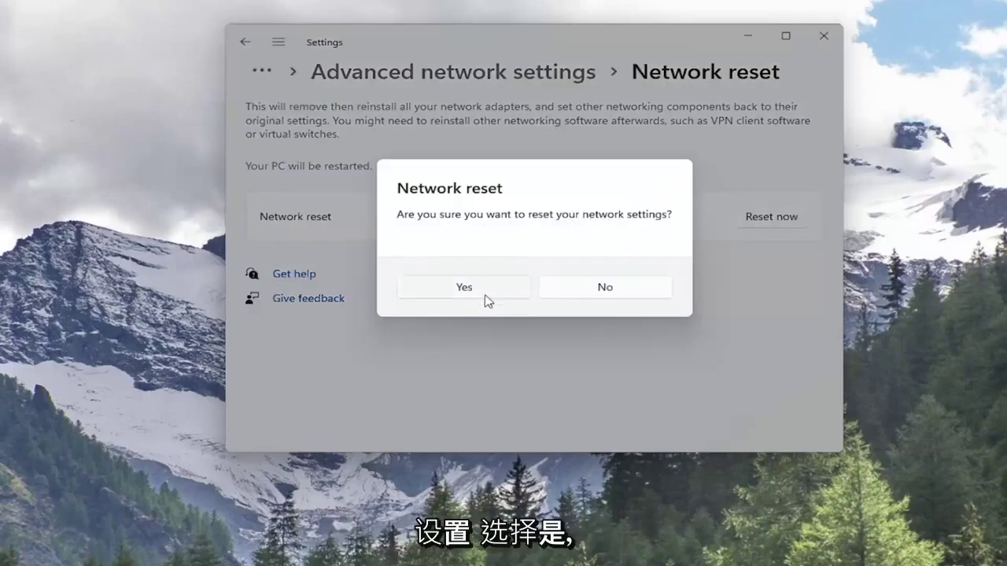
{"action": "left_click", "coordinate": [463, 287]}
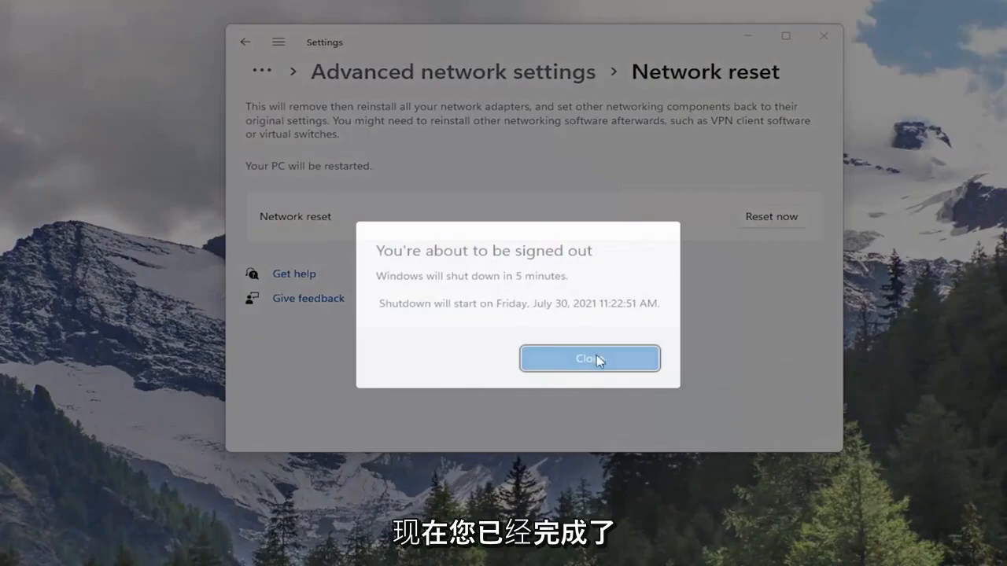
{"action": "left_click", "coordinate": [589, 358]}
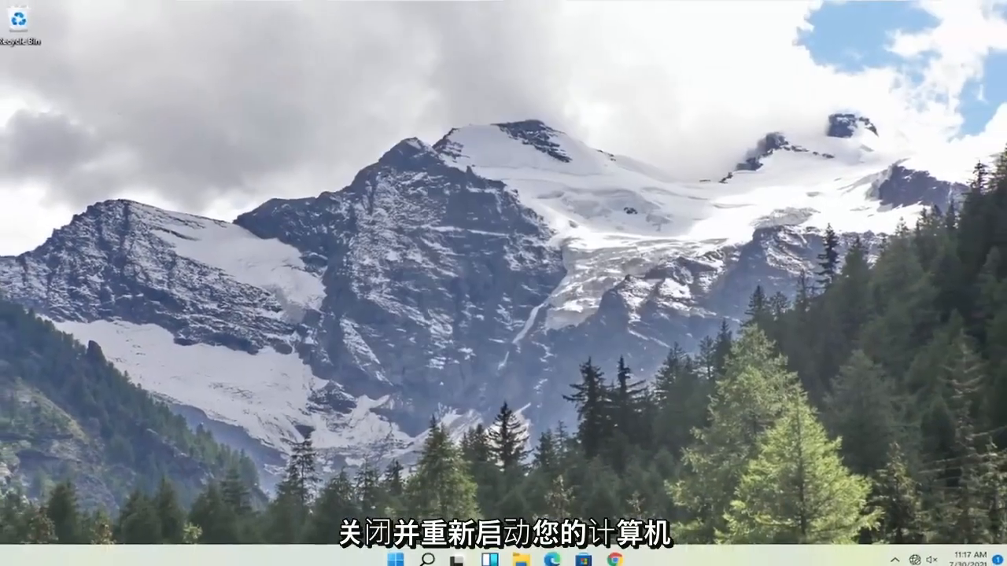